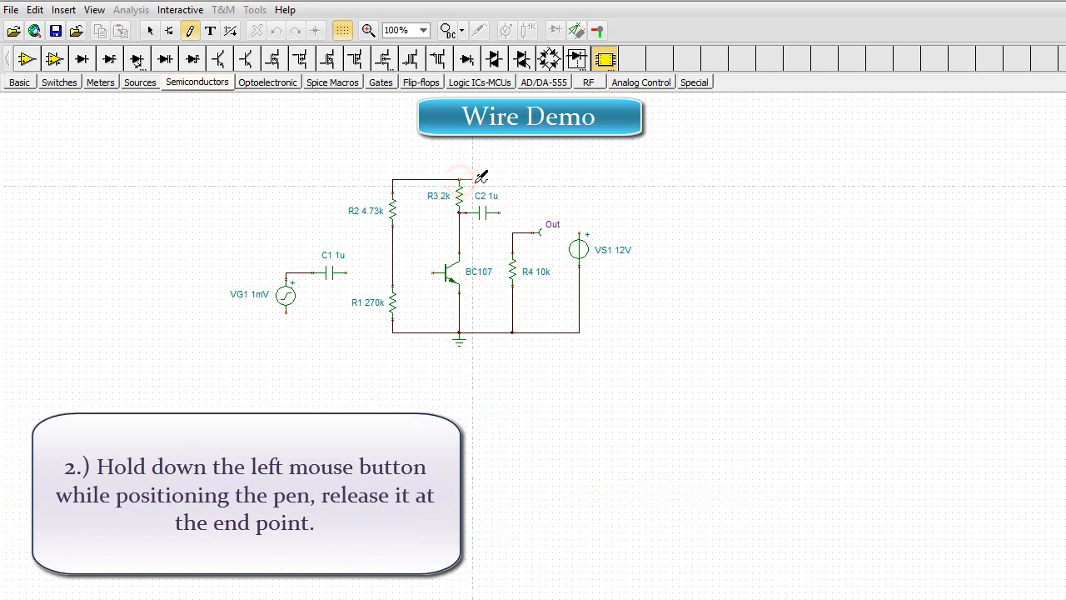
# - Draw the top-rail wire from VG1 to C1 and extend it toward VS1
pyautogui.moveTo(459, 181); pyautogui.dragTo(575, 181)
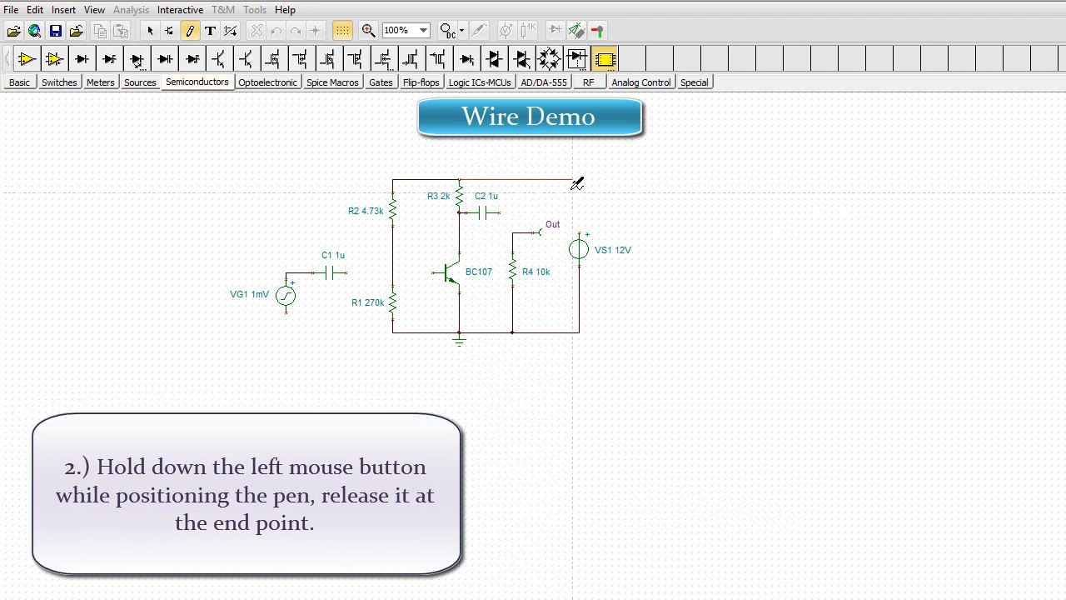
pyautogui.moveTo(577, 182); pyautogui.dragTo(579, 240)
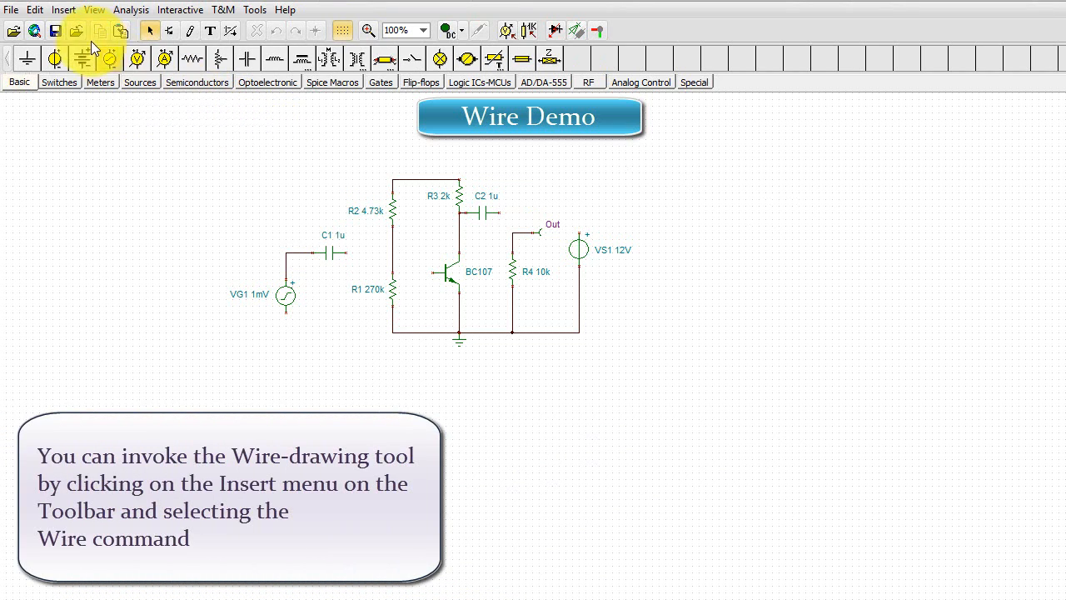
# - Switch to the wire pen tool to draw the remaining connections
pyautogui.click(65, 10)
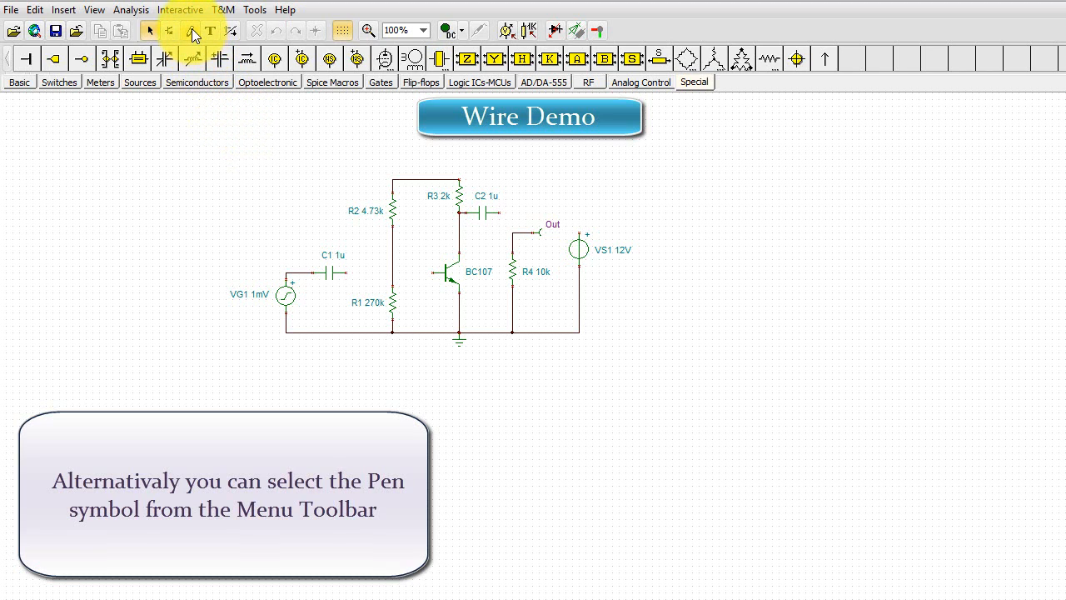
pyautogui.click(189, 31)
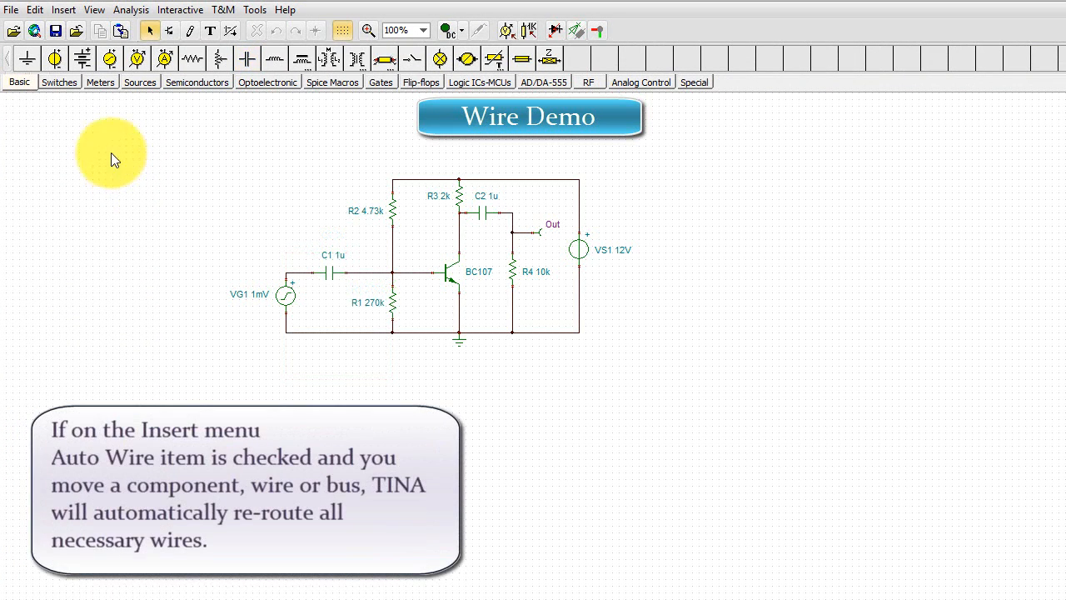
# - Turn off Auto Wire and drag C1 away from the base junction
pyautogui.click(63, 9)
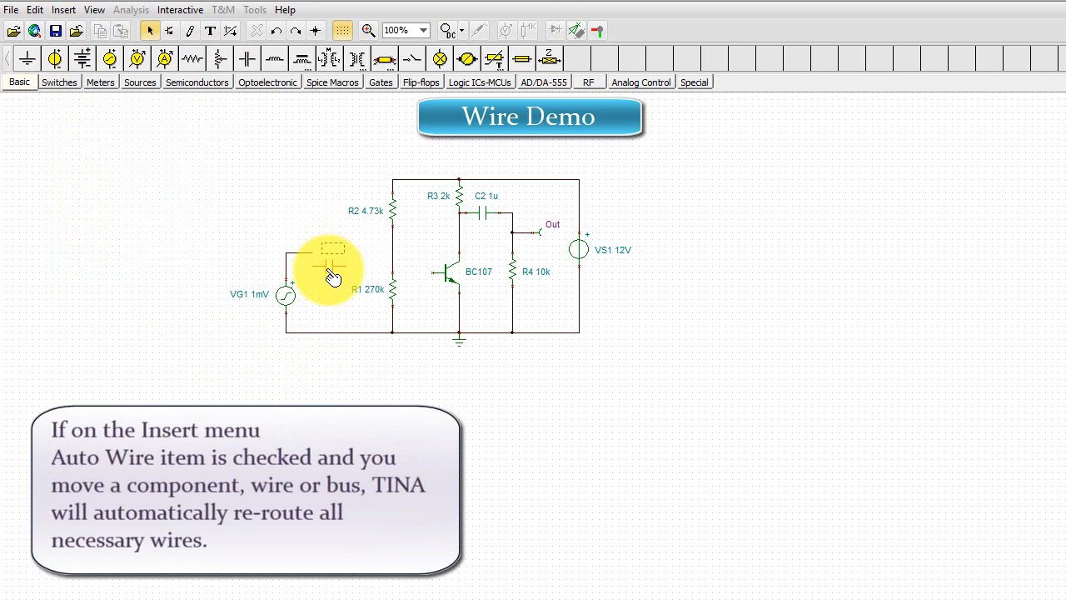
pyautogui.click(329, 271)
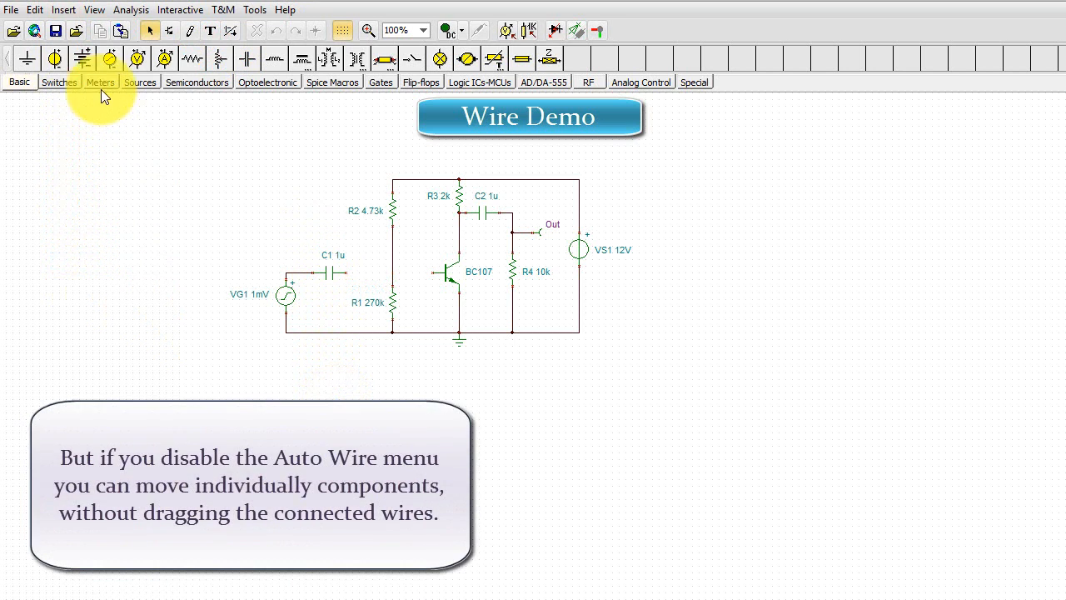
pyautogui.click(64, 9)
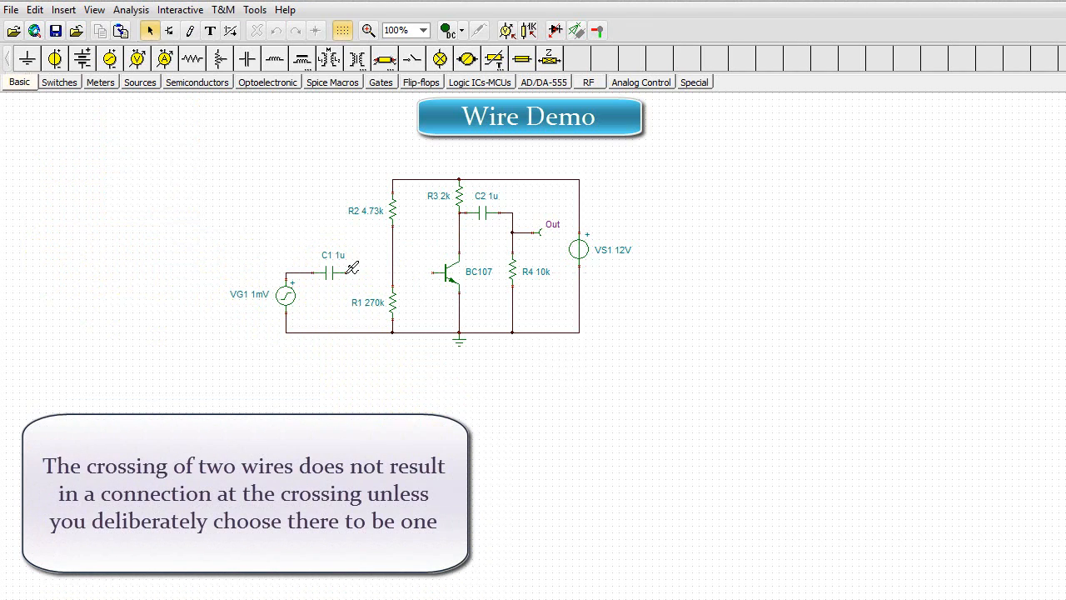
# - Wire C1 back to the base junction and pick Edit > Hide/Reconnect
pyautogui.click(190, 30)
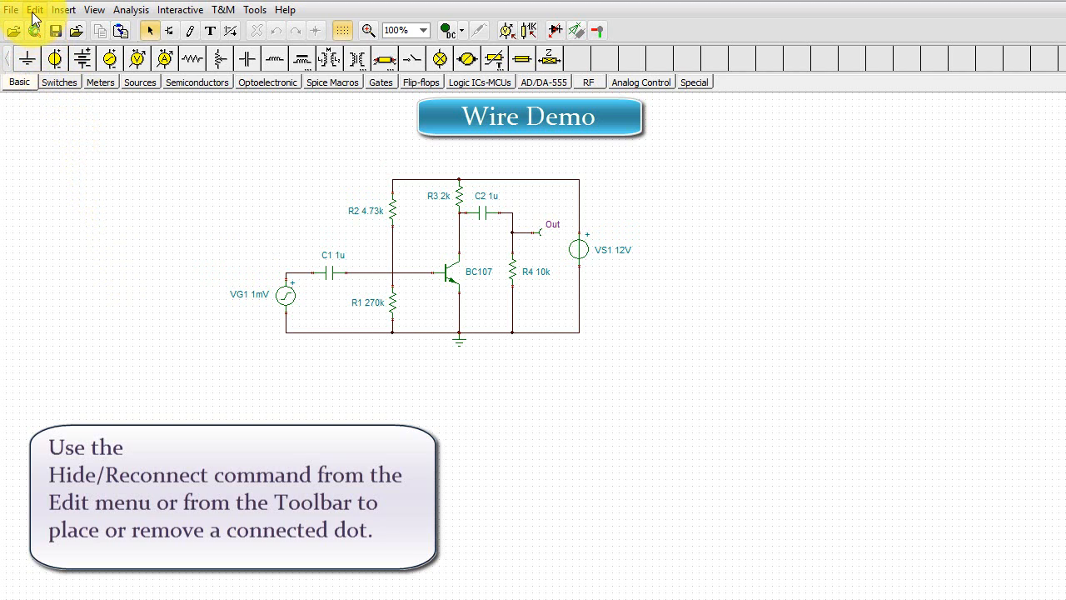
pyautogui.click(35, 9)
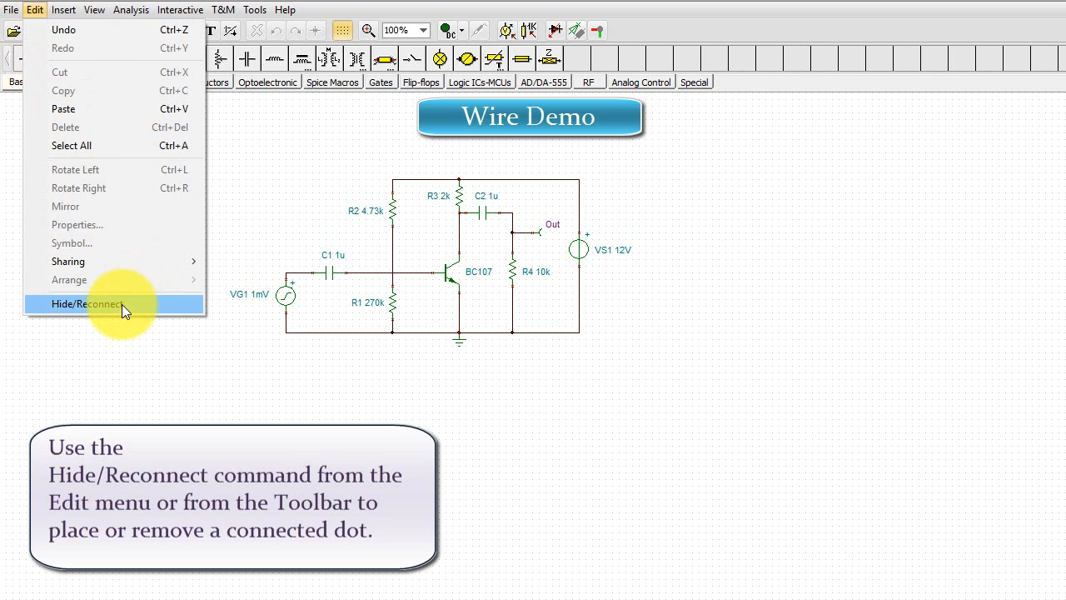
pyautogui.click(88, 304)
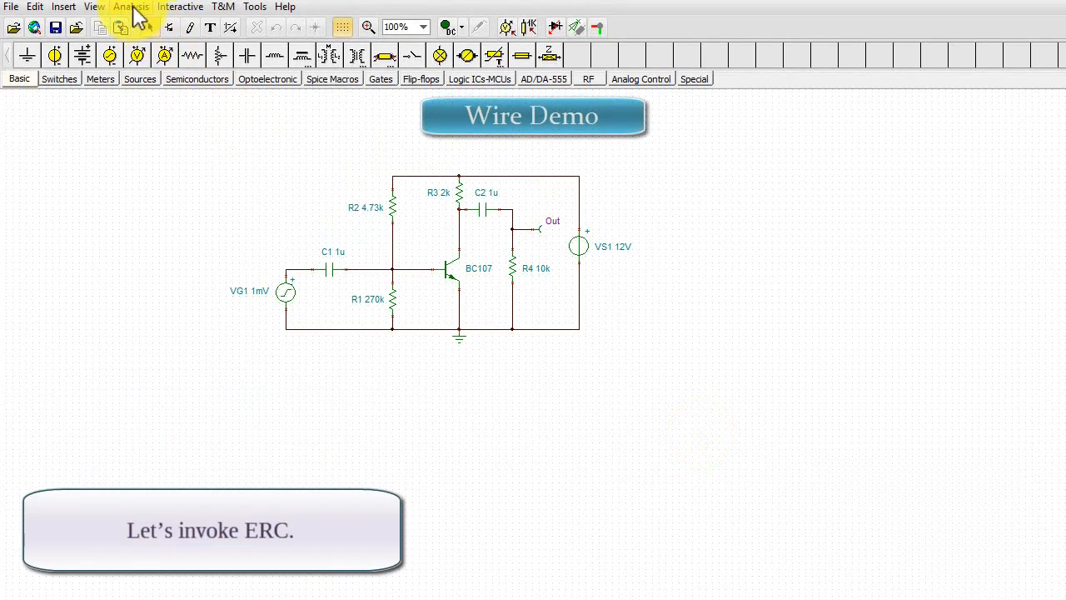
pyautogui.click(131, 7)
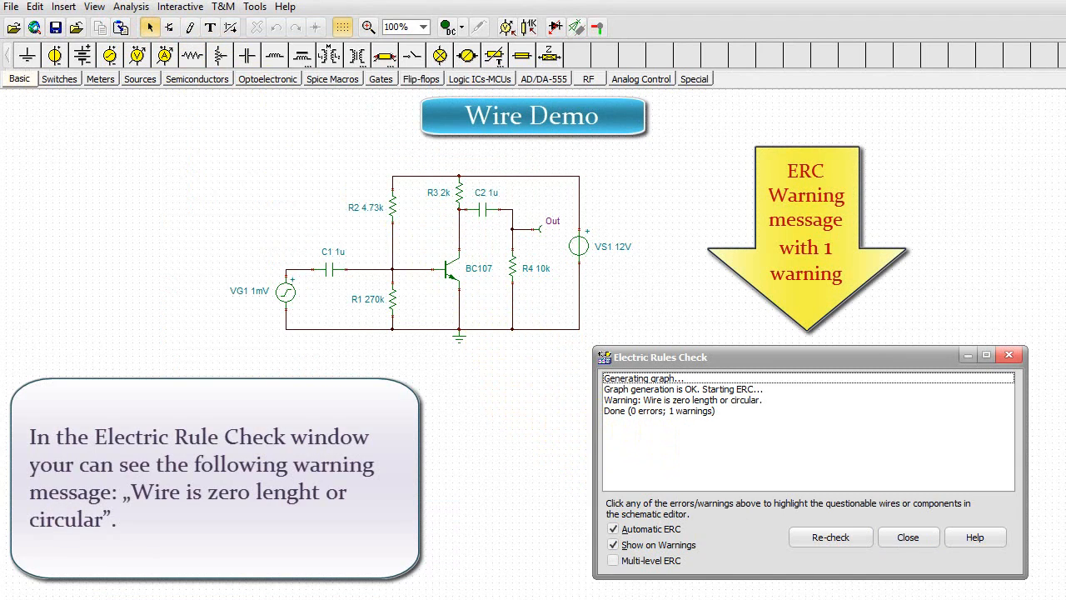
pyautogui.click(681, 400)
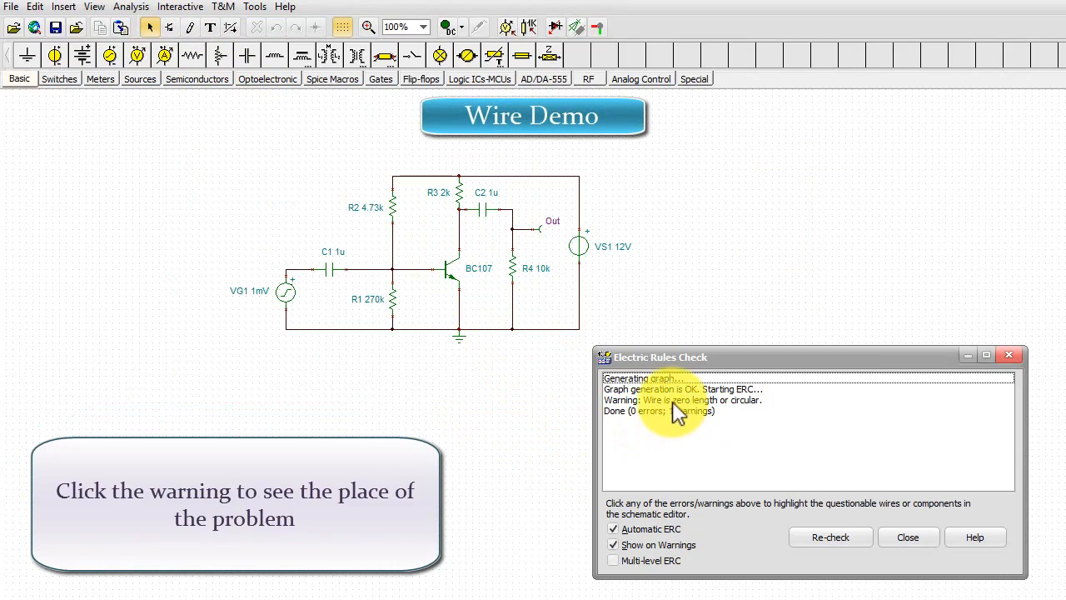
pyautogui.click(681, 400)
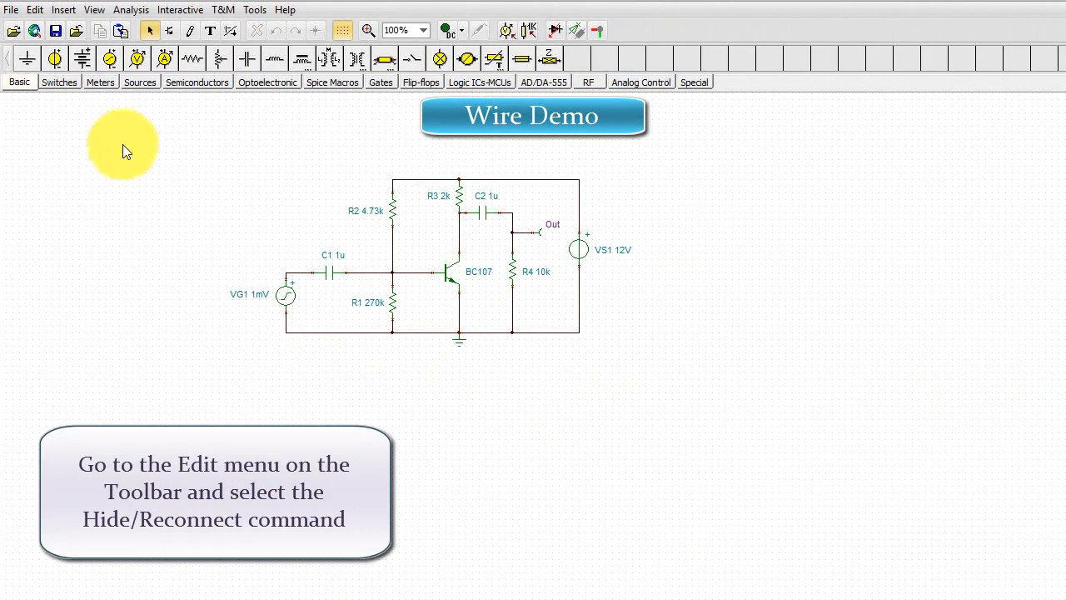
# - Remove the connection dot between R3 and C2 with Hide/Reconnect
pyautogui.click(35, 9)
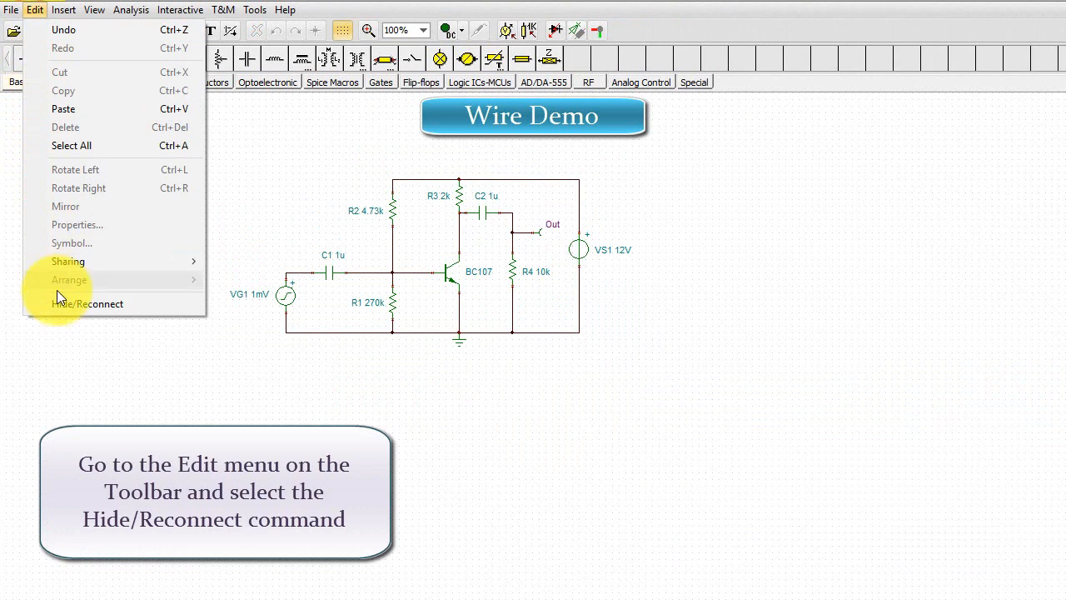
pyautogui.click(87, 304)
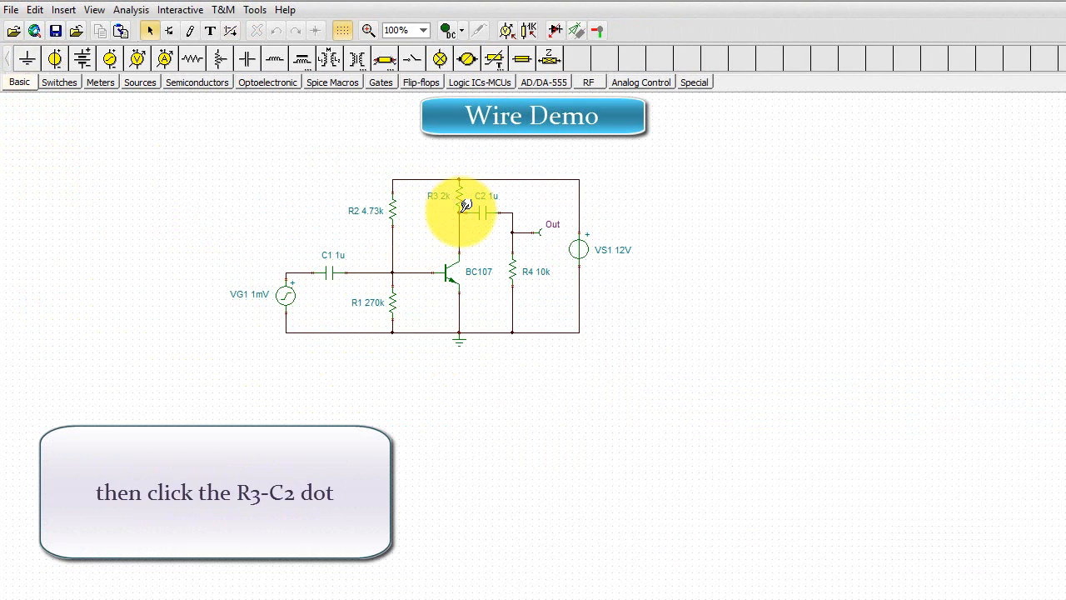
pyautogui.click(461, 205)
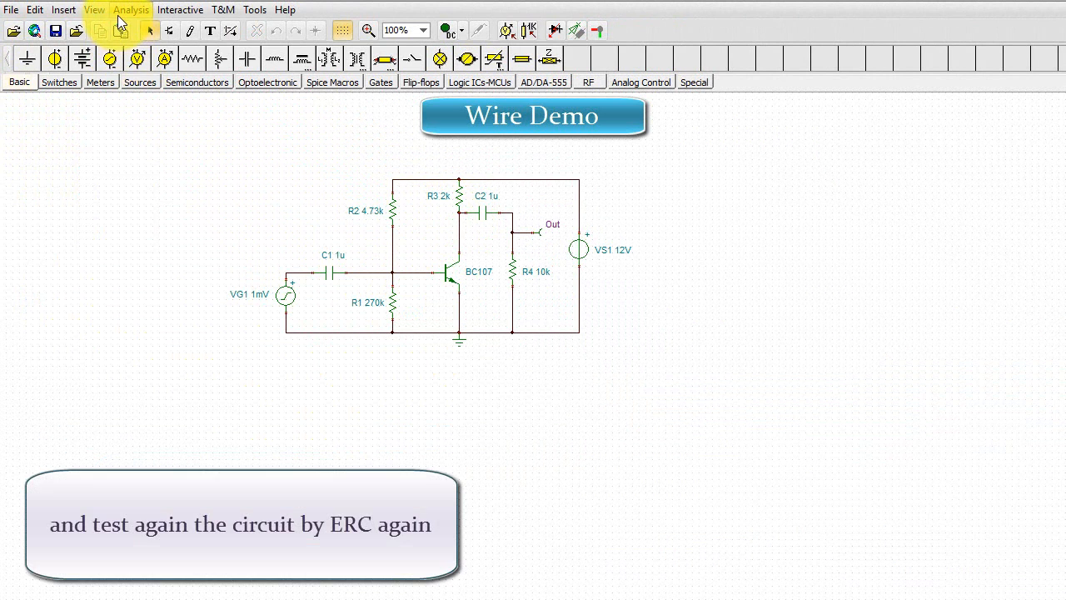
# - Rerun the ERC, confirm 0 errors and 0 warnings, and close it
pyautogui.click(127, 33)
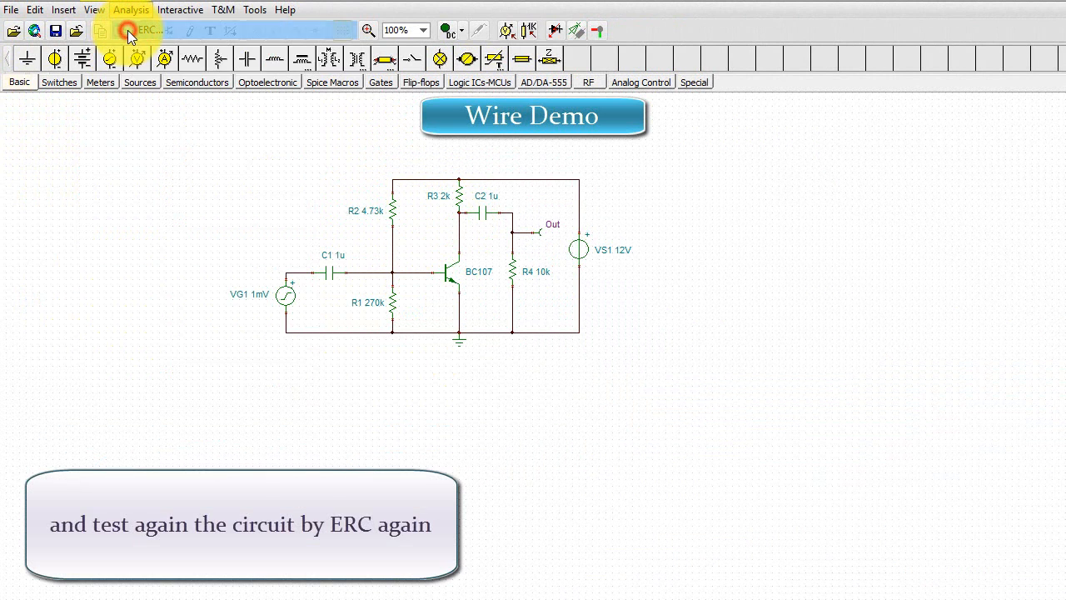
pyautogui.click(129, 31)
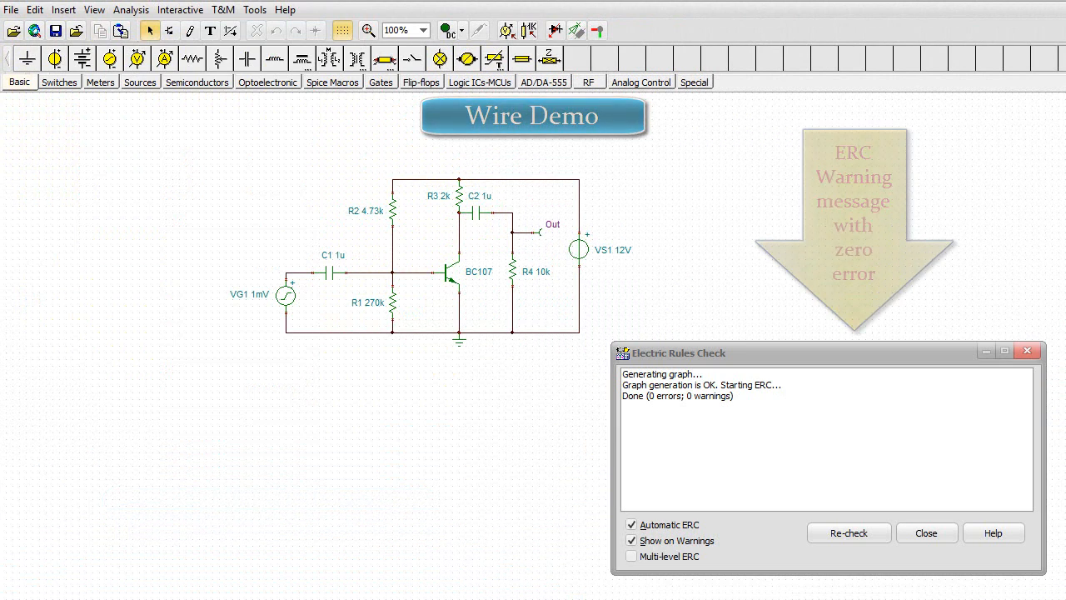
pyautogui.click(928, 532)
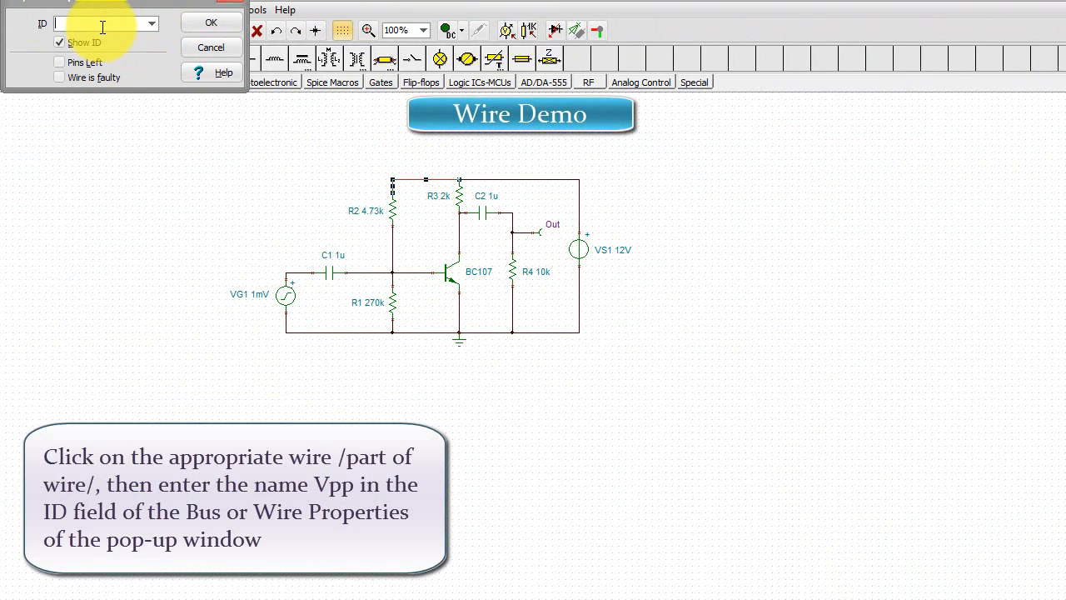
# - Name the top supply wire Vpp in Wire Properties
pyautogui.write('Vpp')
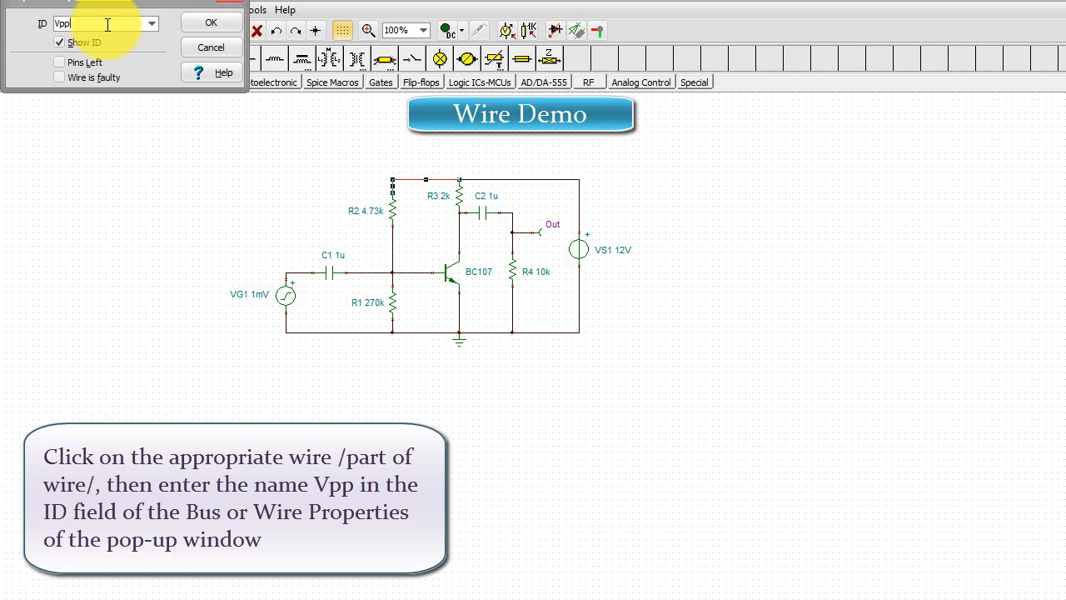
pyautogui.click(211, 22)
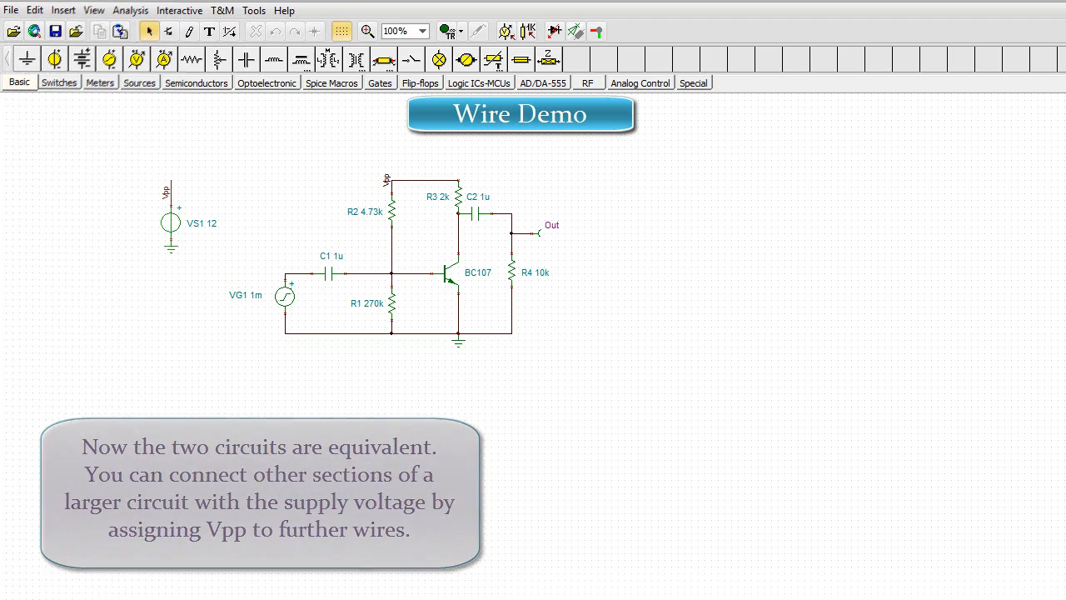
# - Place Y-circuit resistor segment R5 from the Special tab, right of the amplifier
pyautogui.click(695, 82)
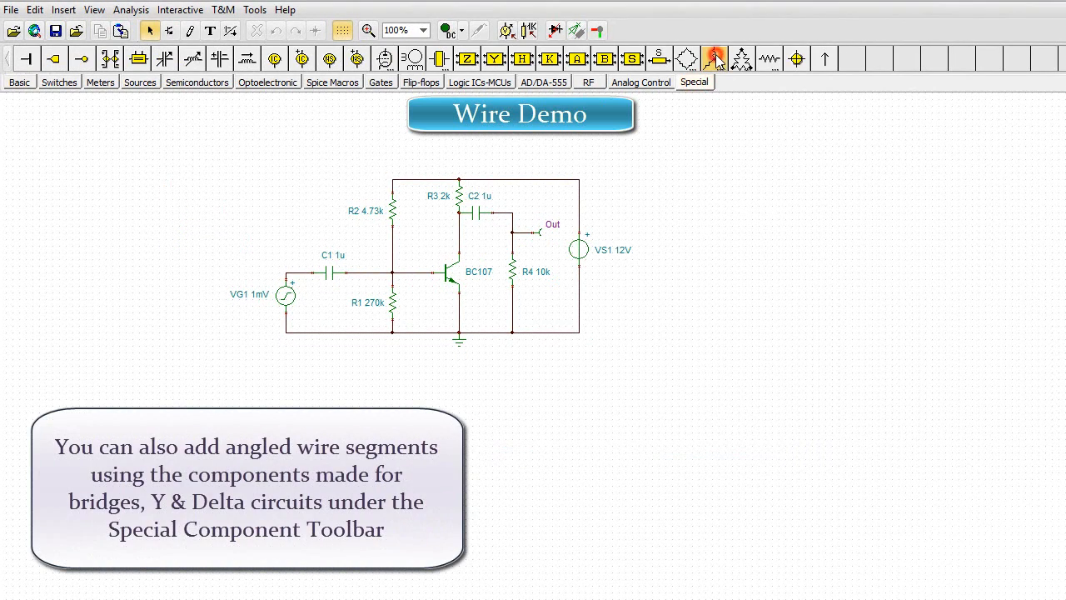
pyautogui.click(717, 55)
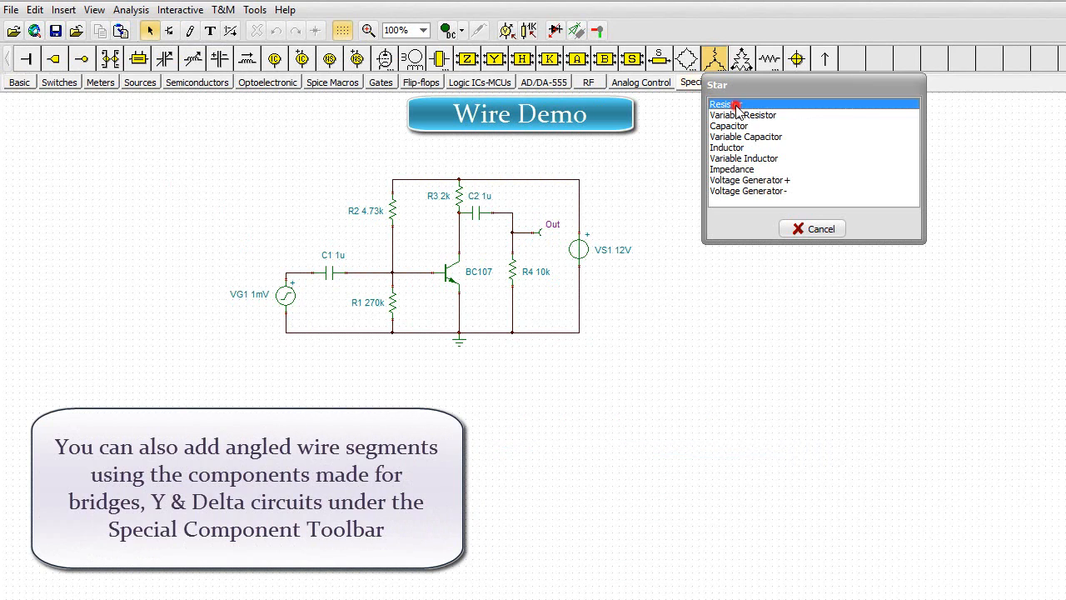
pyautogui.click(721, 103)
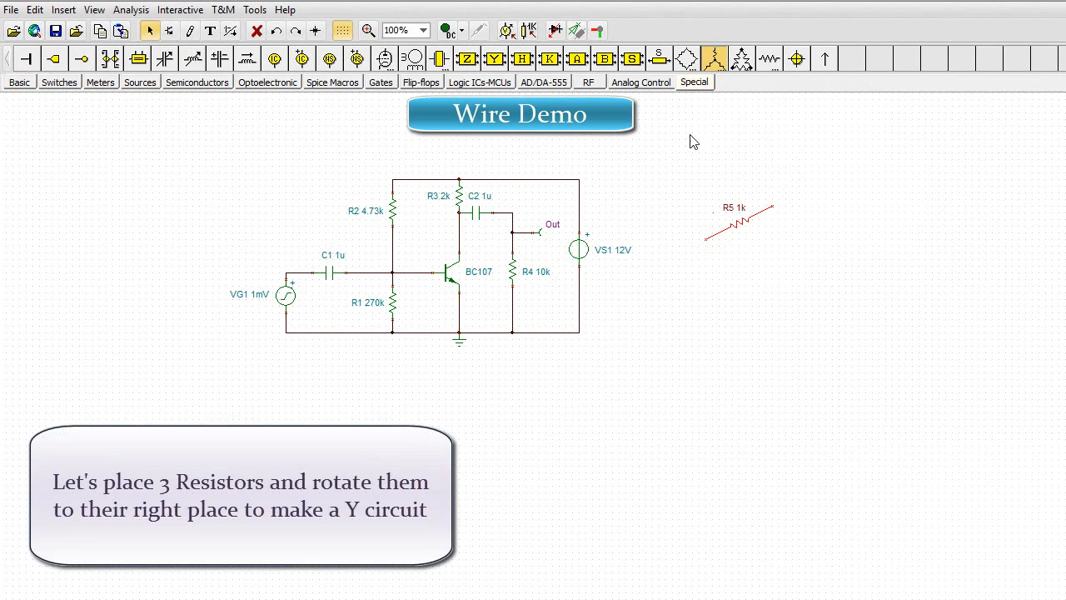
pyautogui.click(713, 58)
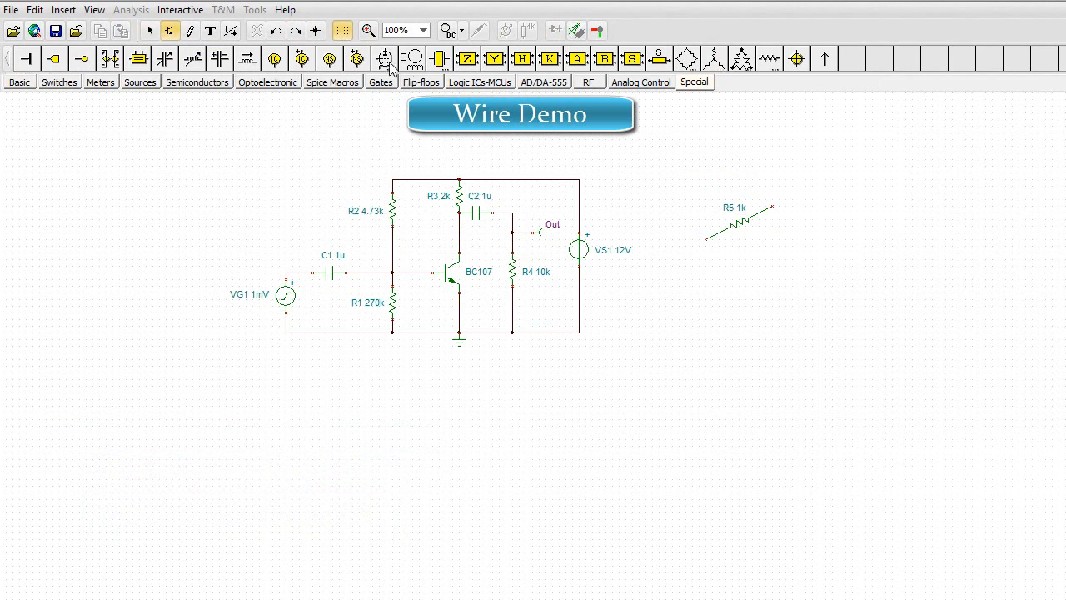
pyautogui.click(295, 31)
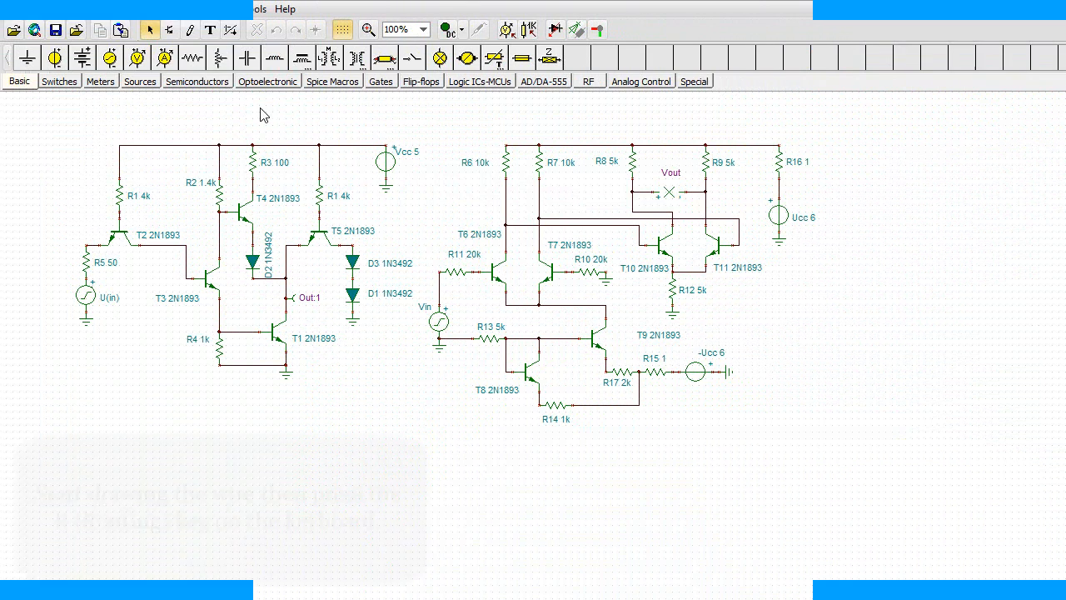
# - Start a wire from Out:1 with auto-routing (R) turned on
pyautogui.click(190, 29)
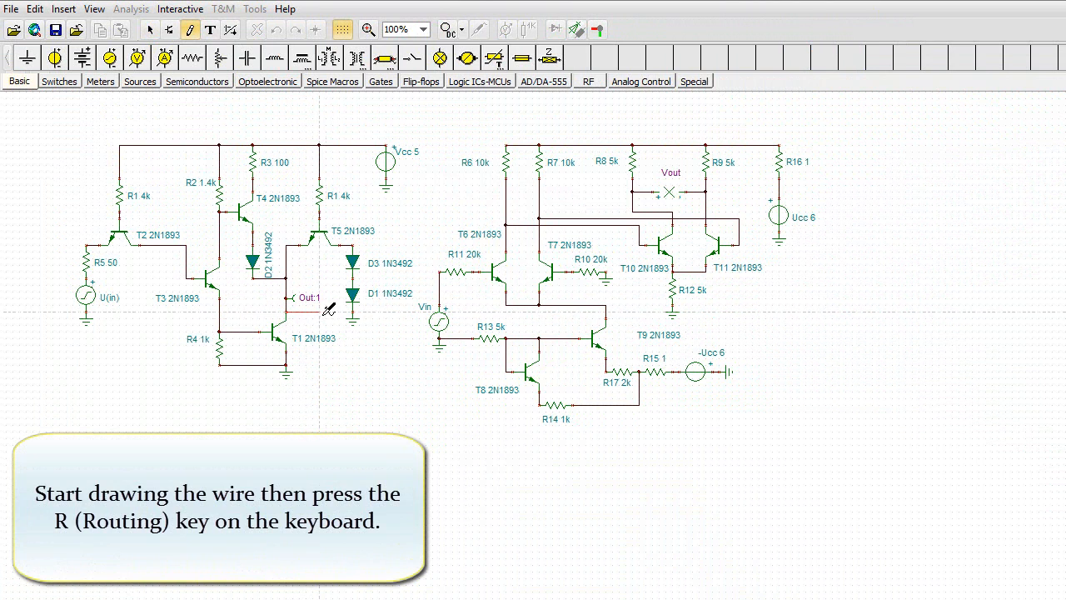
pyautogui.press('r')
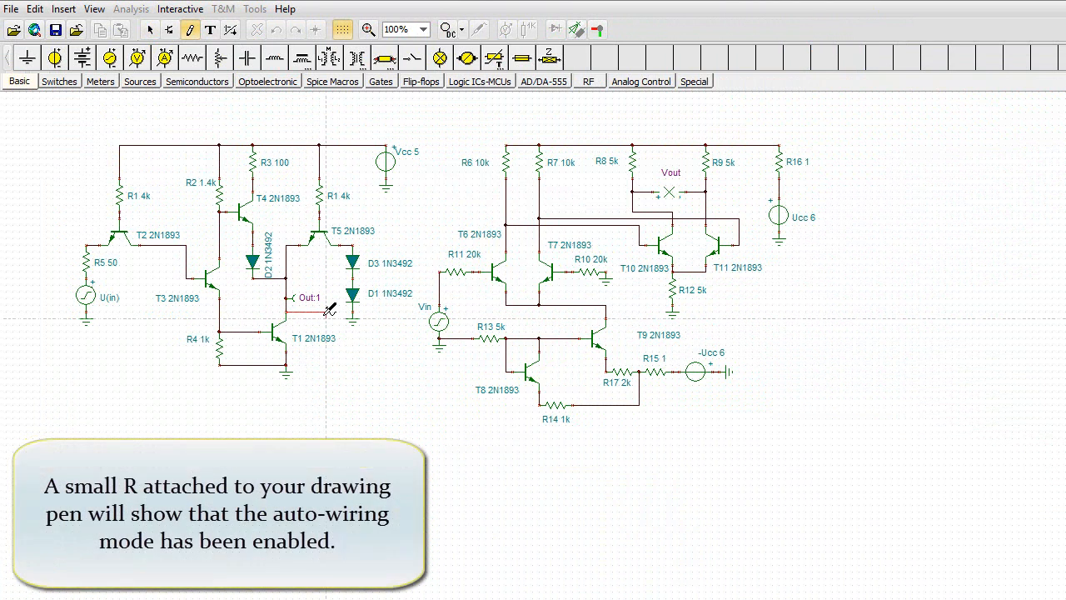